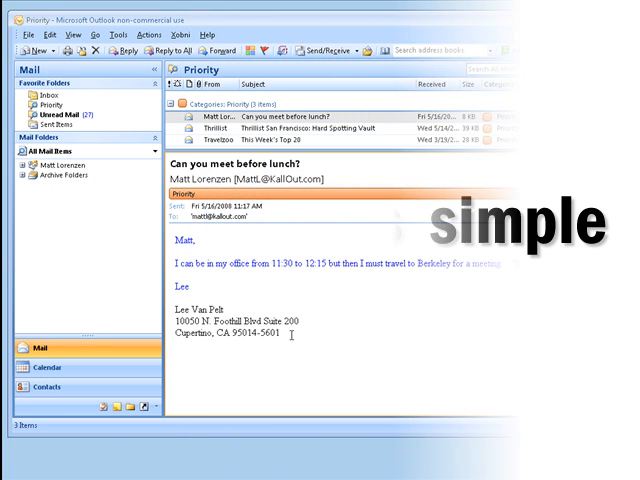
Add 'Will that work?' after the sentence about traveling to Berkeley.
text(Will that work?)
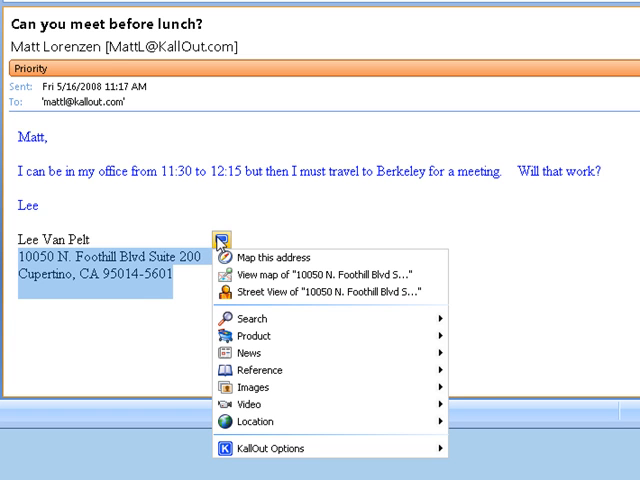
mouse_move(218, 243)
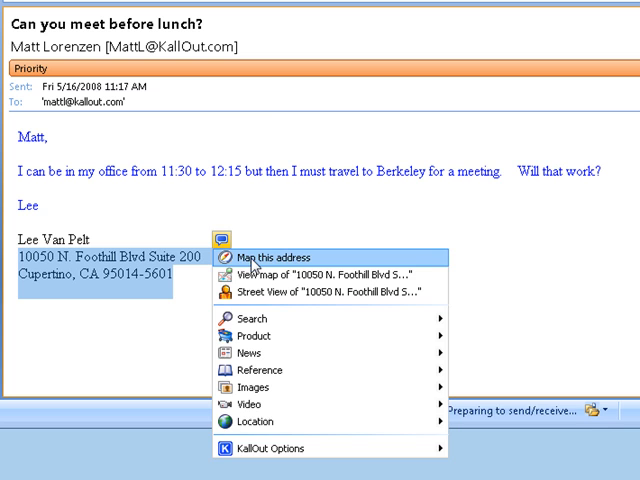
Map the Foothill Blvd signature address in Google Maps via KallOut, then dock the map window.
click(266, 258)
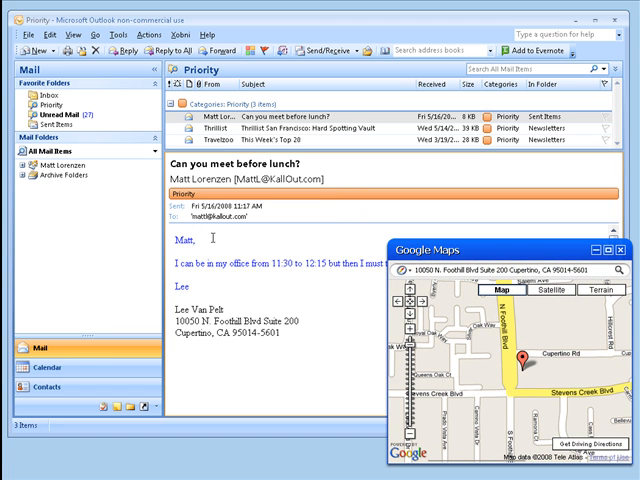
mouse_move(595, 267)
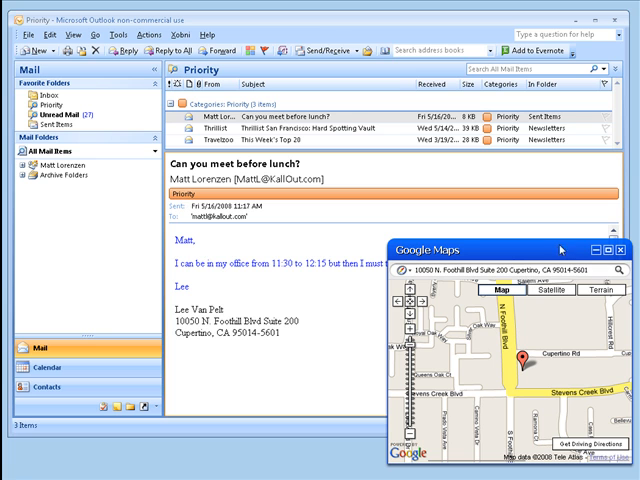
mouse_move(624, 253)
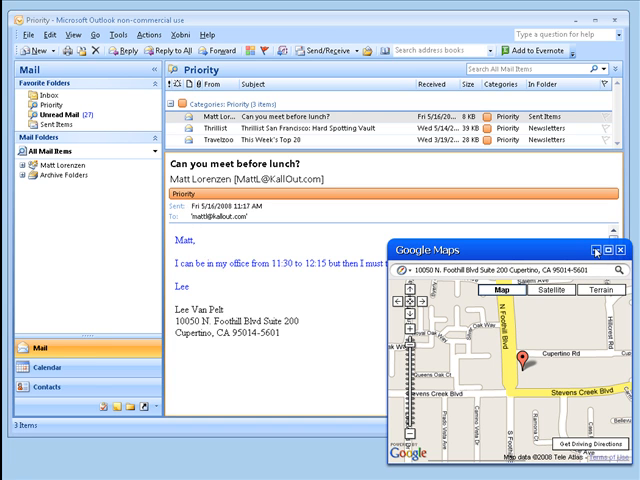
click(621, 248)
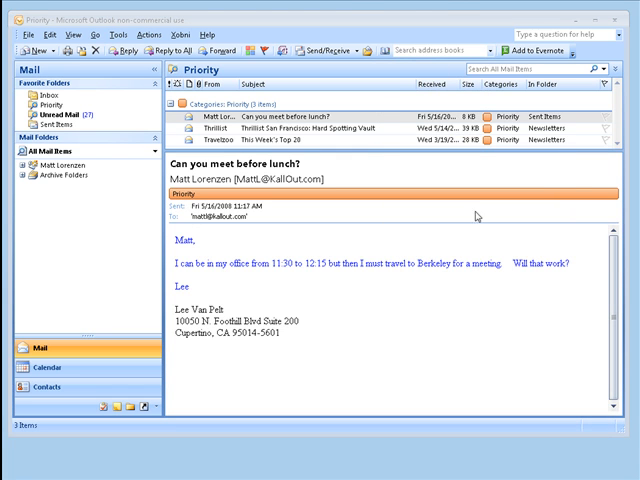